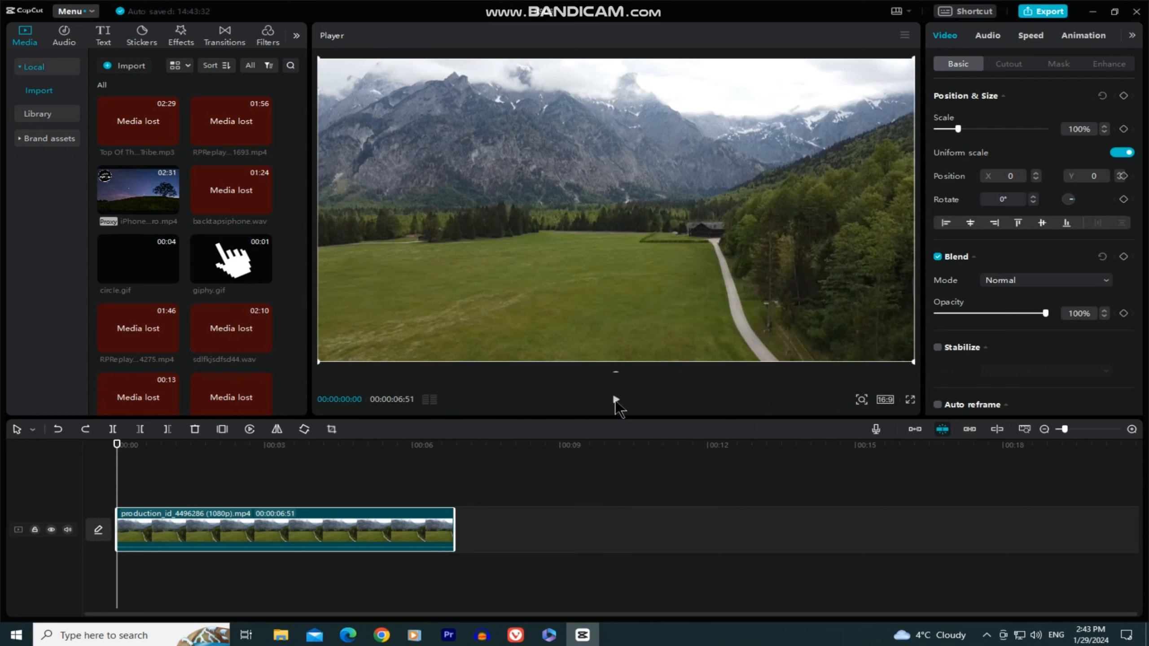
Preview the landscape clip, then park the playhead at 00:02 for the first keyframe.
left_click(616, 400)
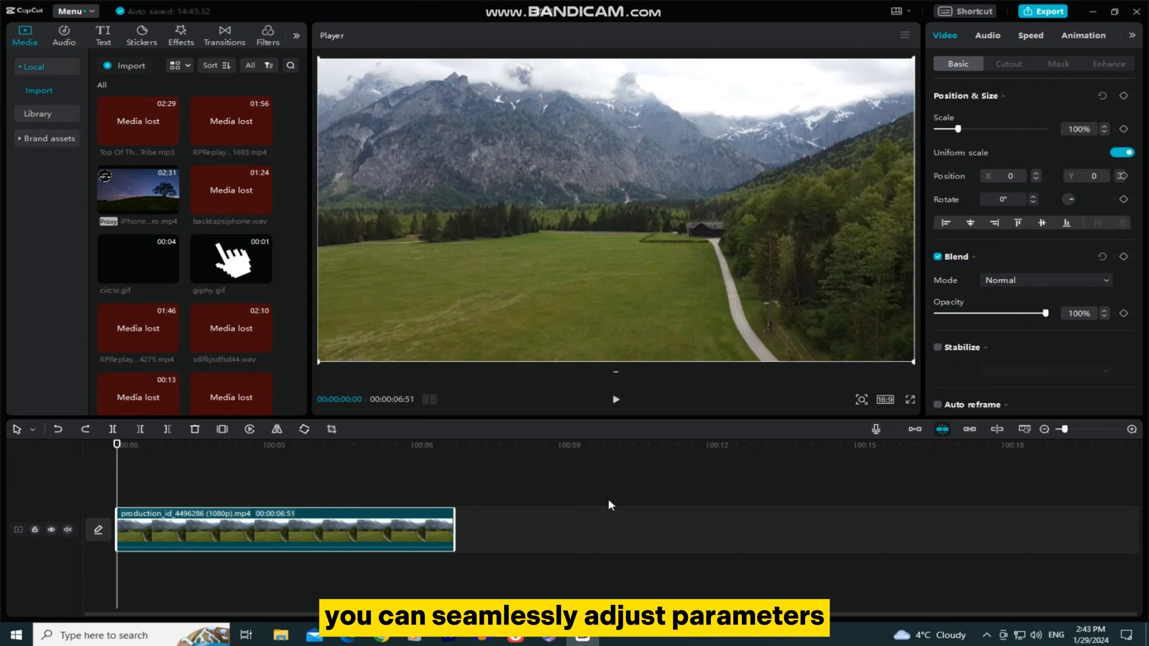
left_click(615, 399)
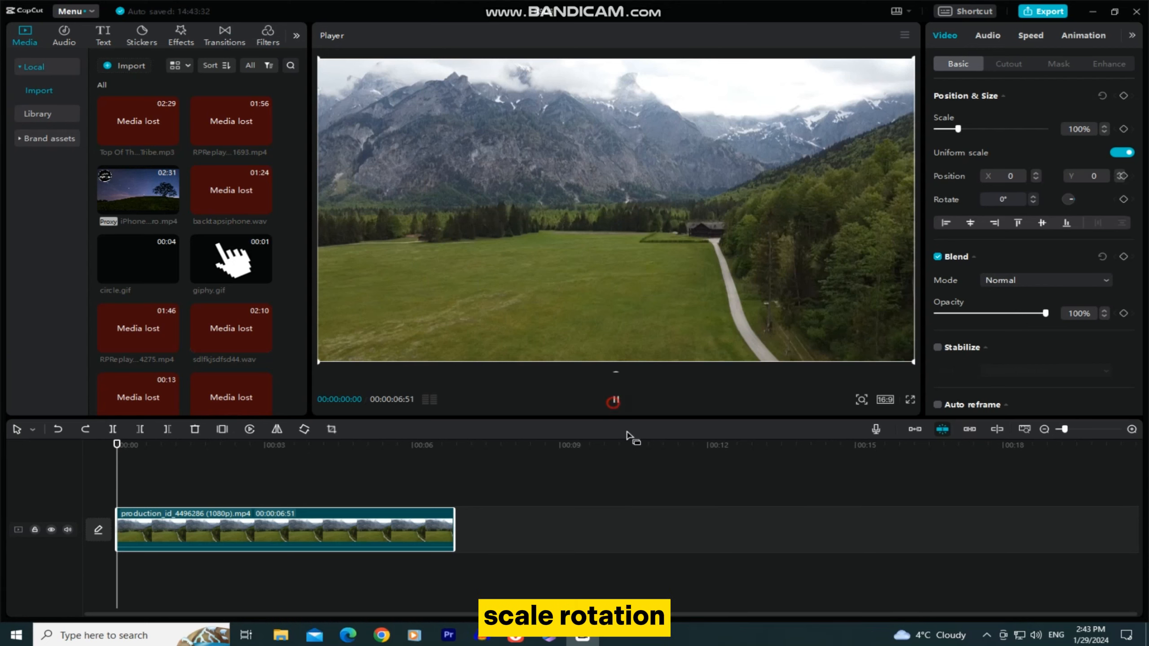
left_click(612, 402)
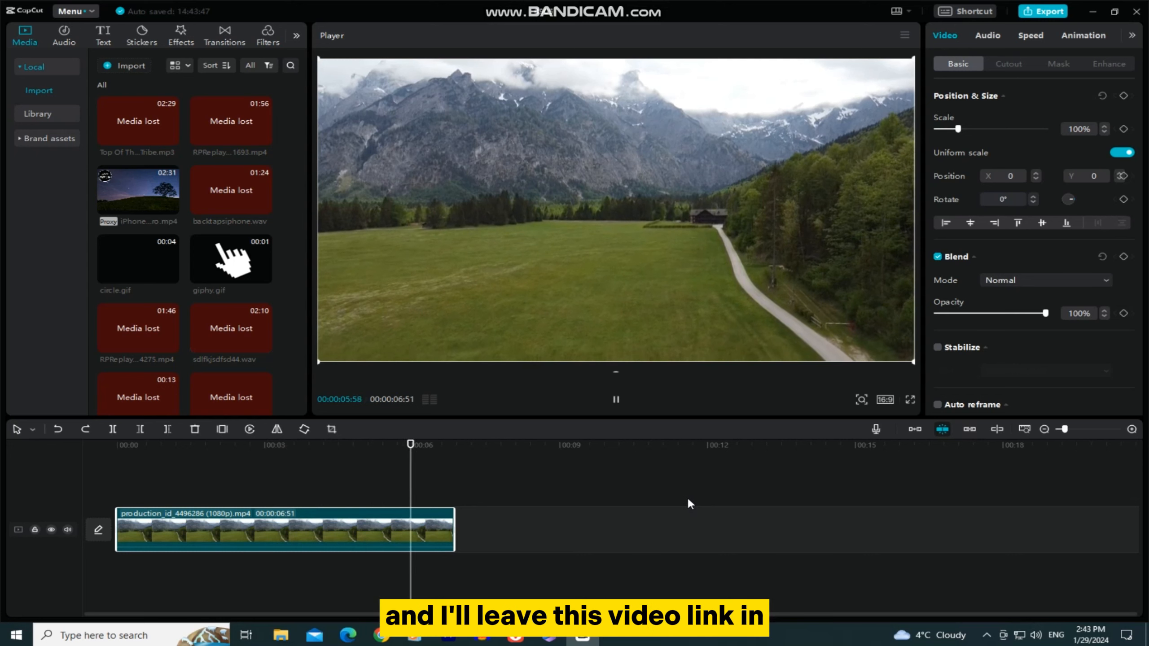
left_click(617, 400)
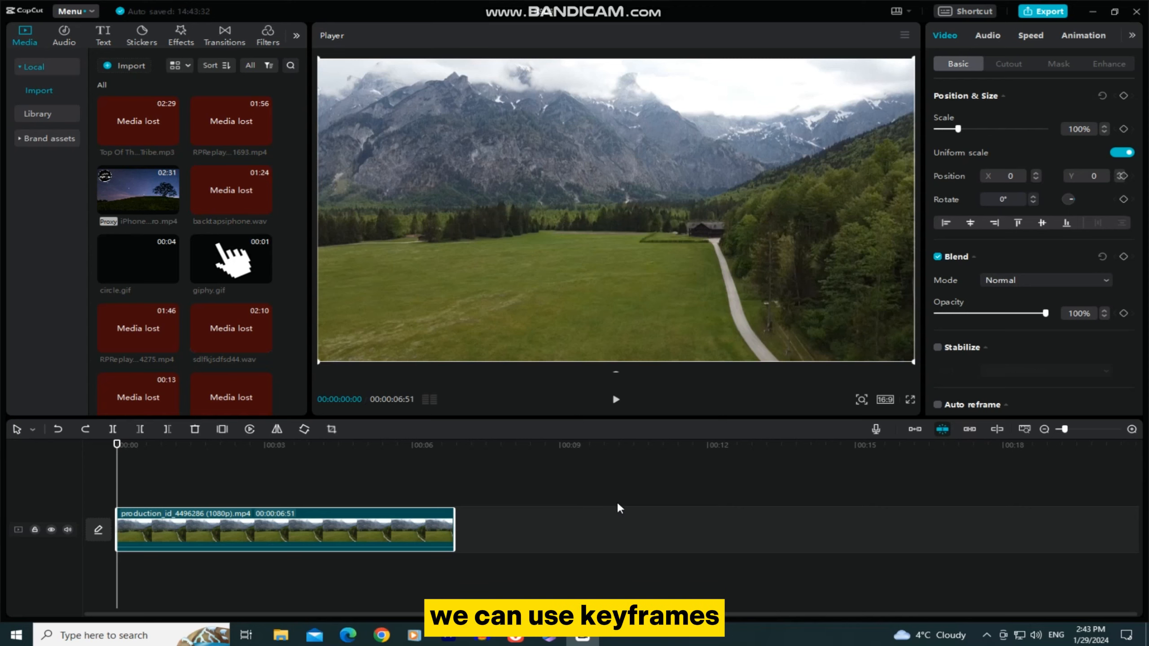
left_click(615, 399)
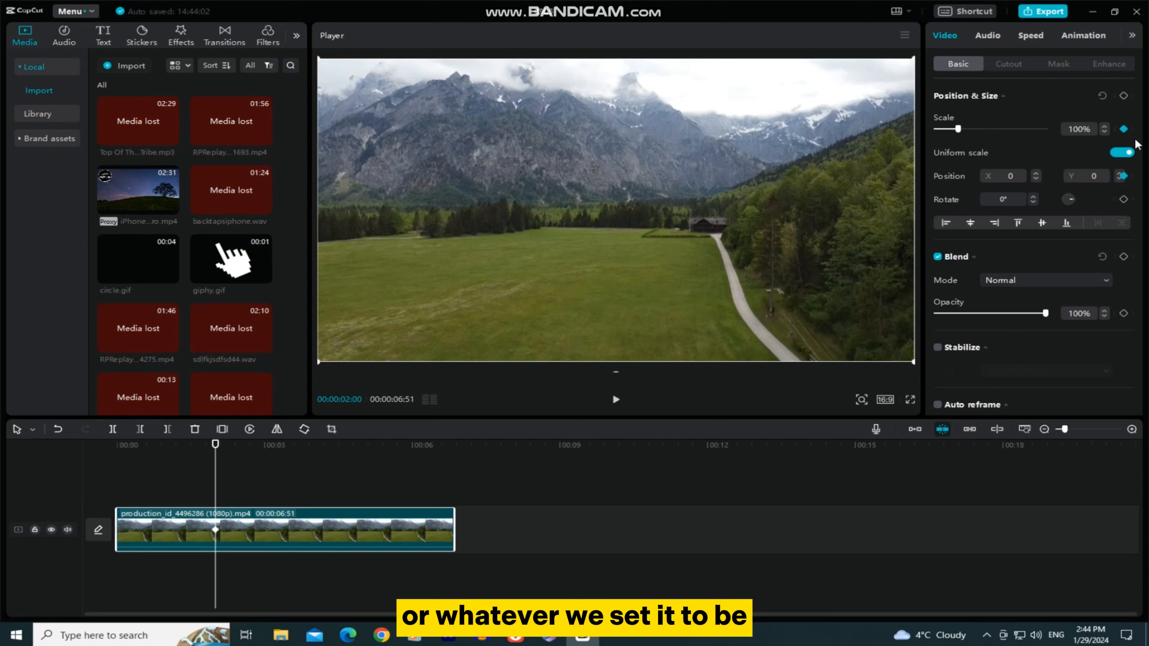
Move the playhead to about 00:04 for the 188% zoom toward the cabin.
left_click(616, 399)
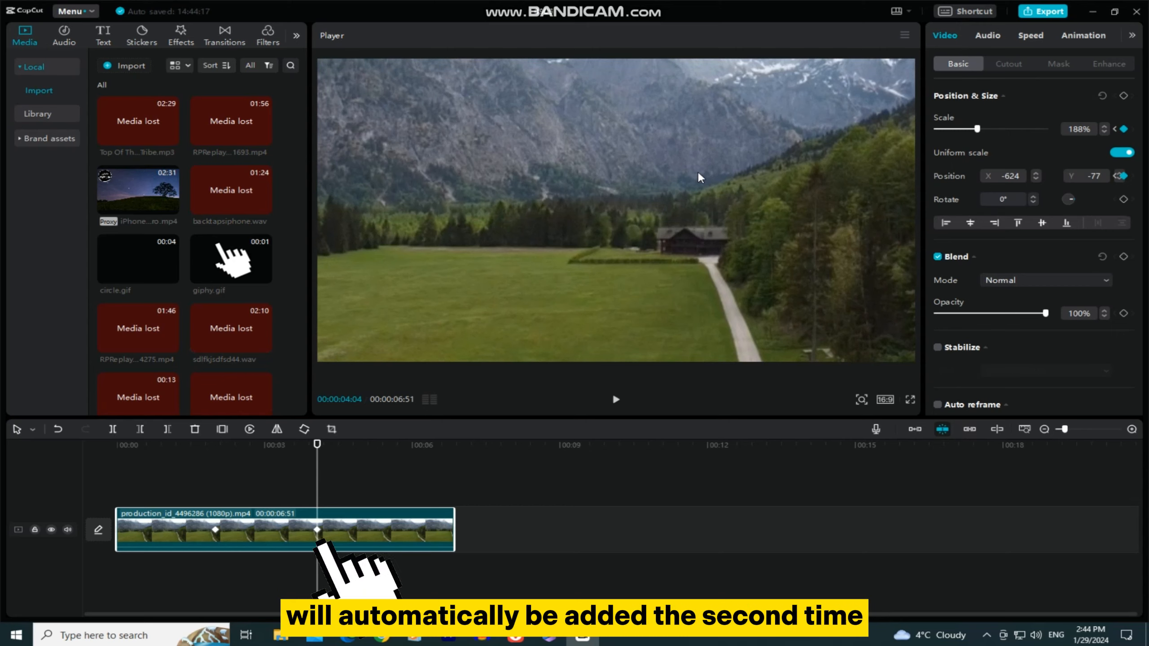
mouse_move(211, 462)
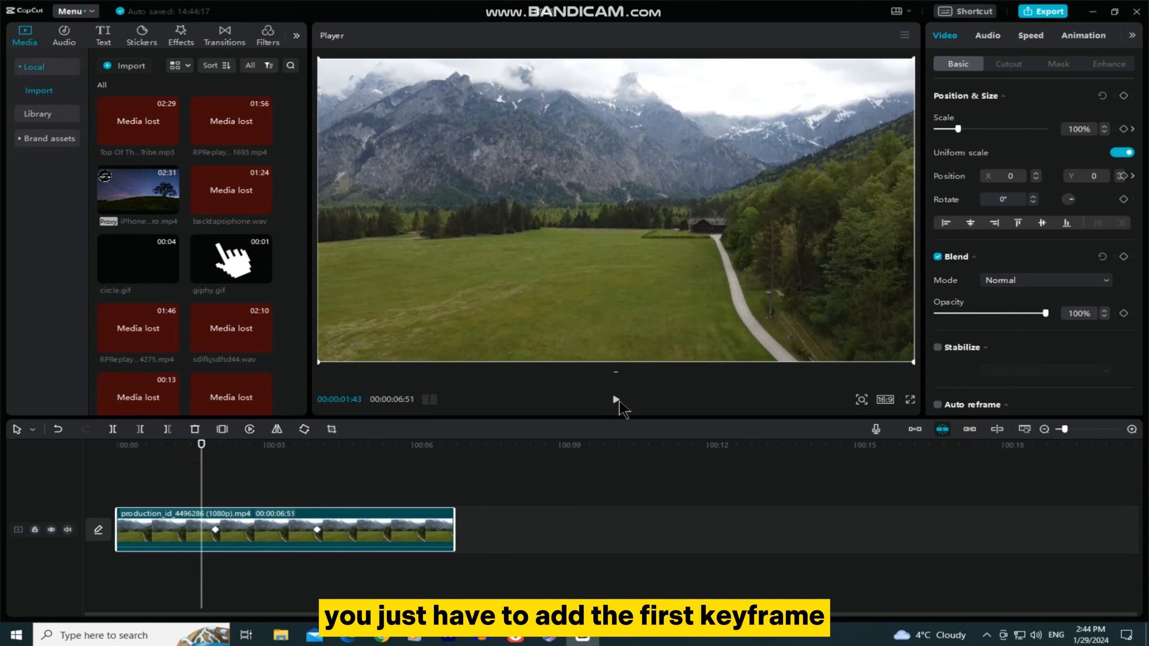
left_click(616, 399)
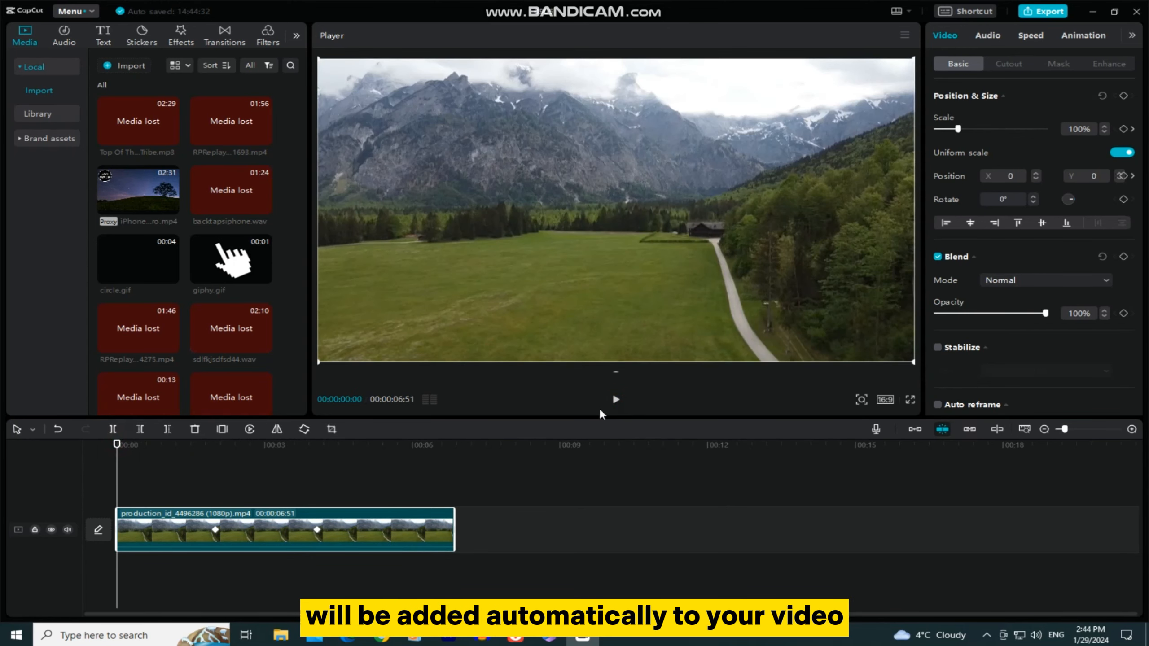
left_click(616, 399)
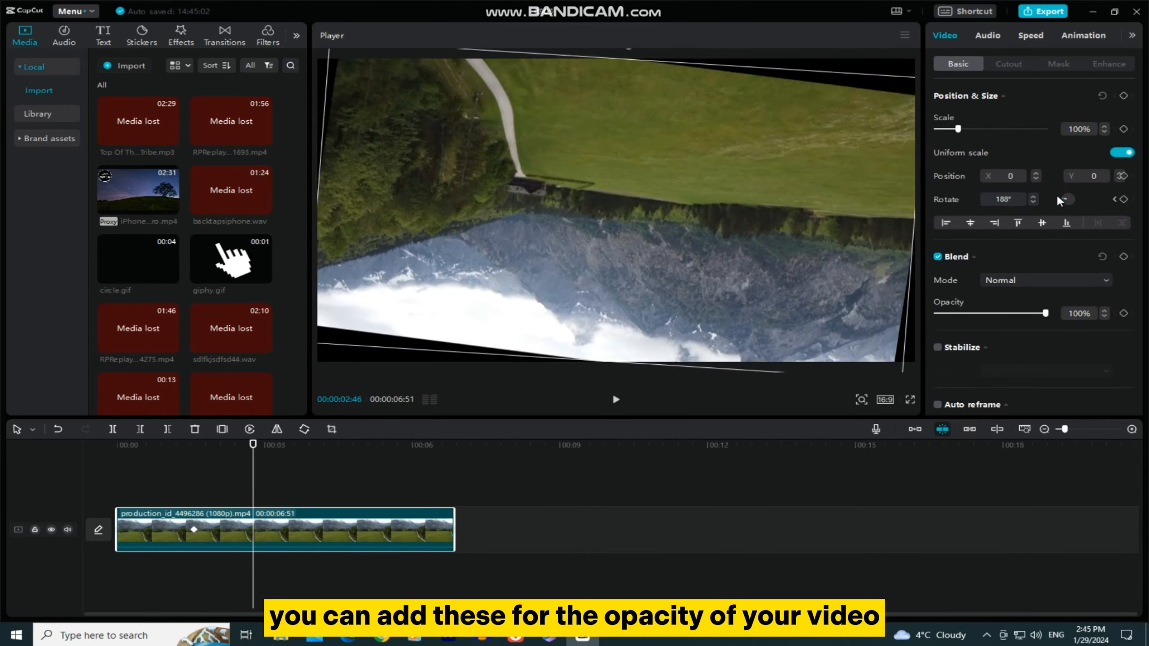
Set Rotate to 188° for the second keyframe and play back the spin.
left_click(1064, 198)
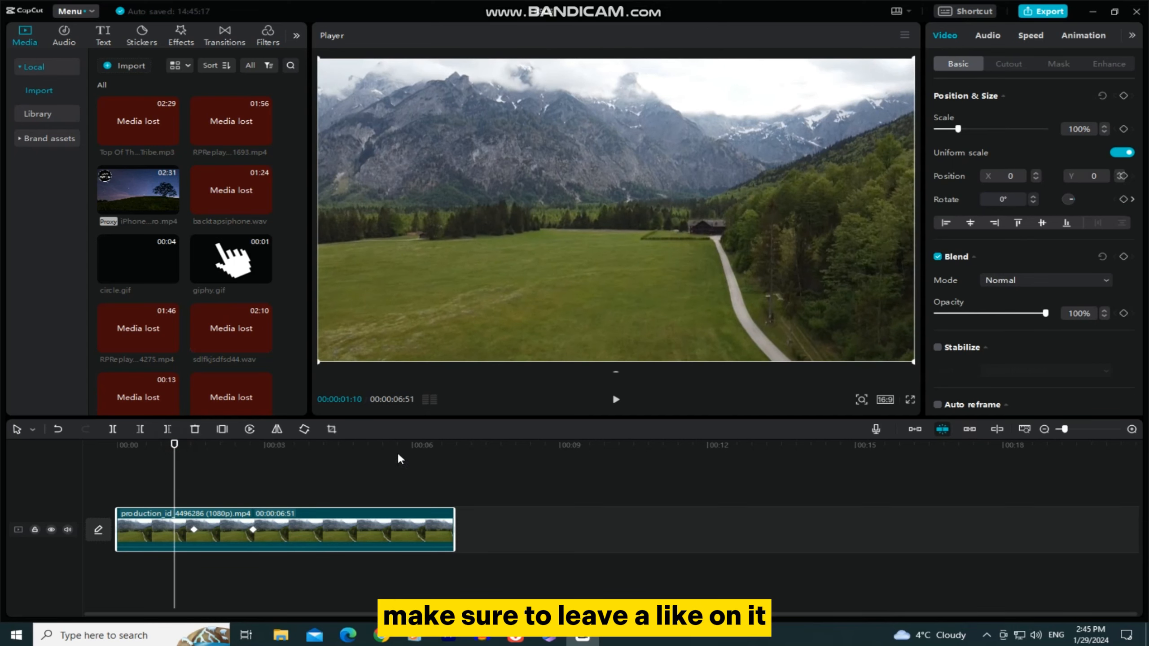
left_click(616, 400)
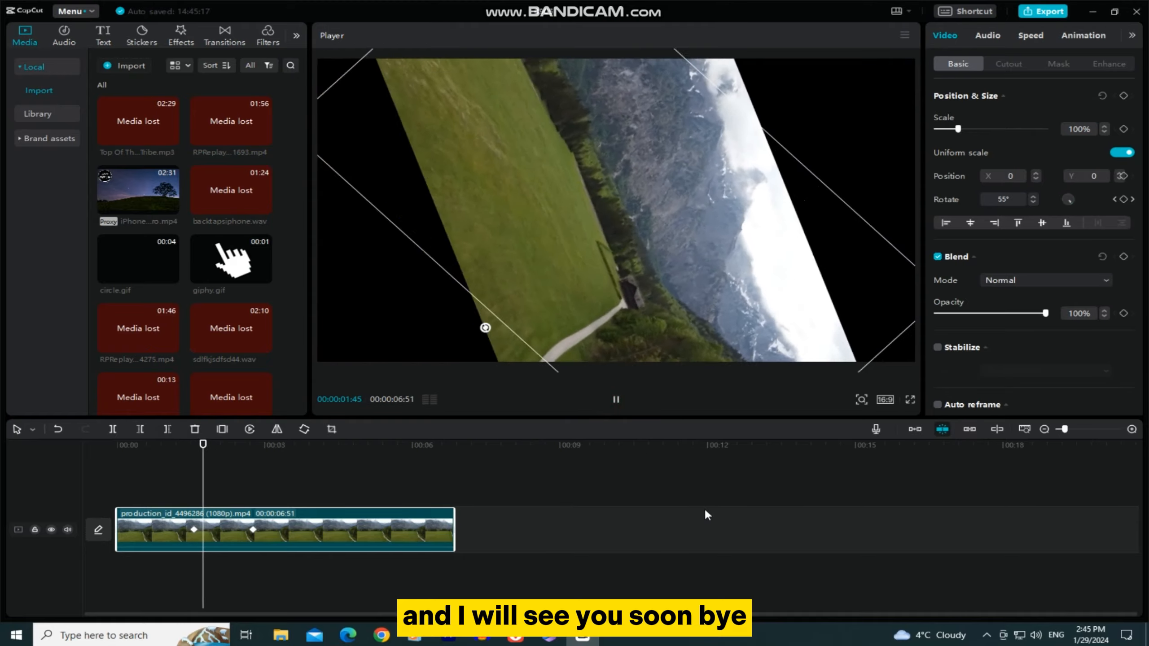